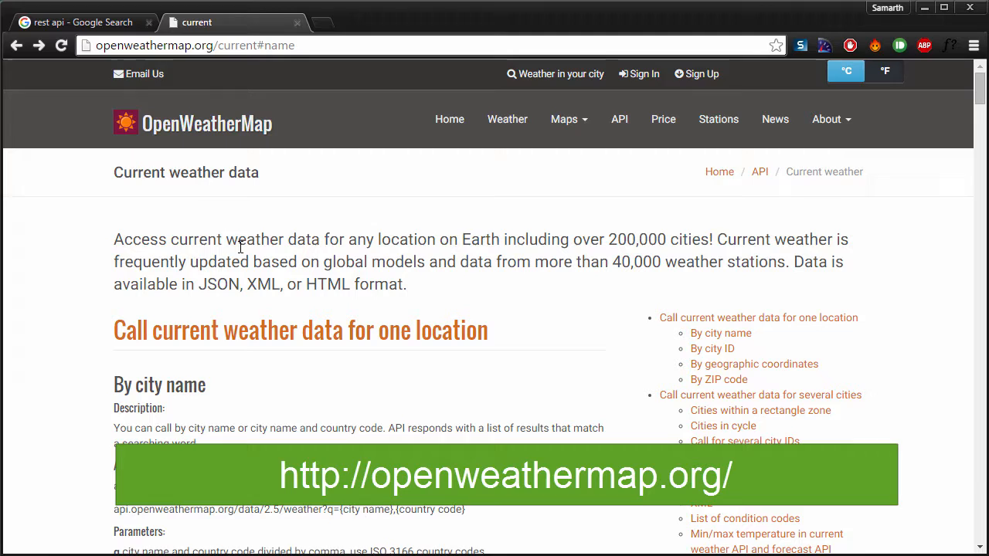
# Step: Follow the documented example request for London's current weather under 'Examples of API calls'
pyautogui.scroll(-3)
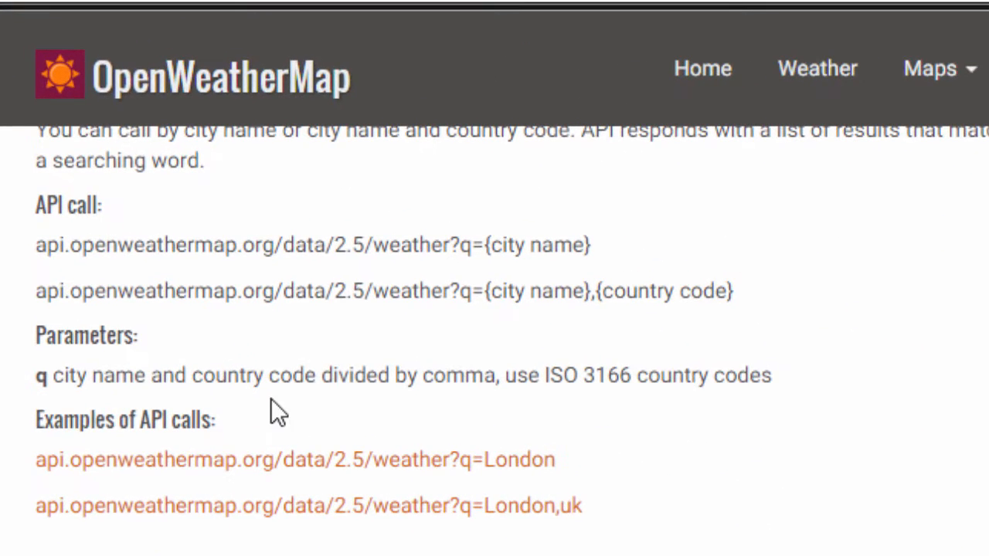
pyautogui.moveTo(200, 472)
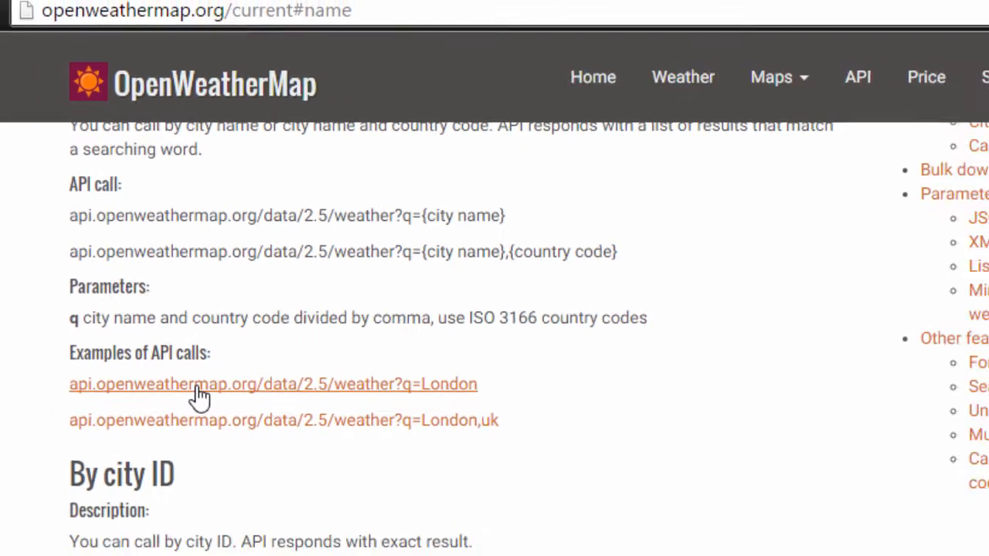
pyautogui.click(284, 421)
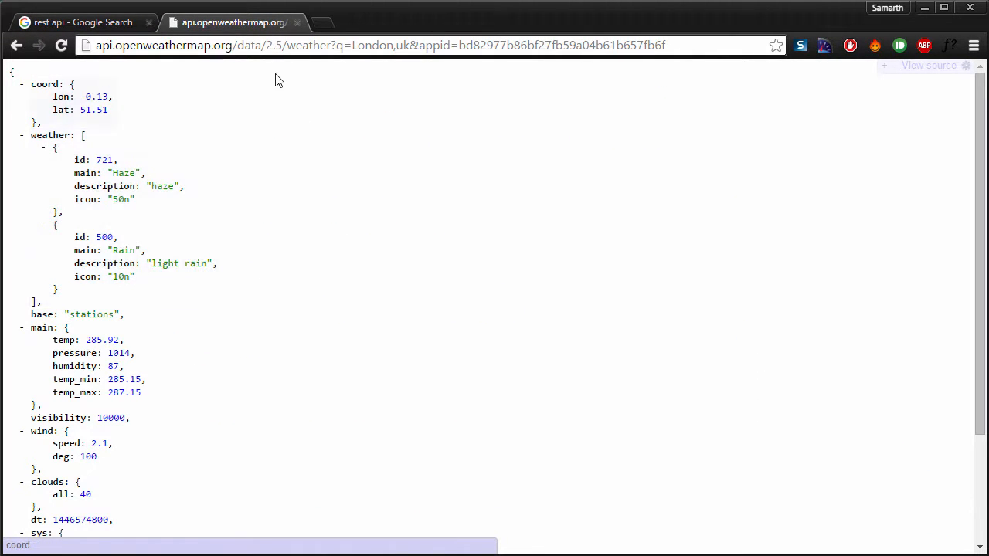
pyautogui.click(359, 45)
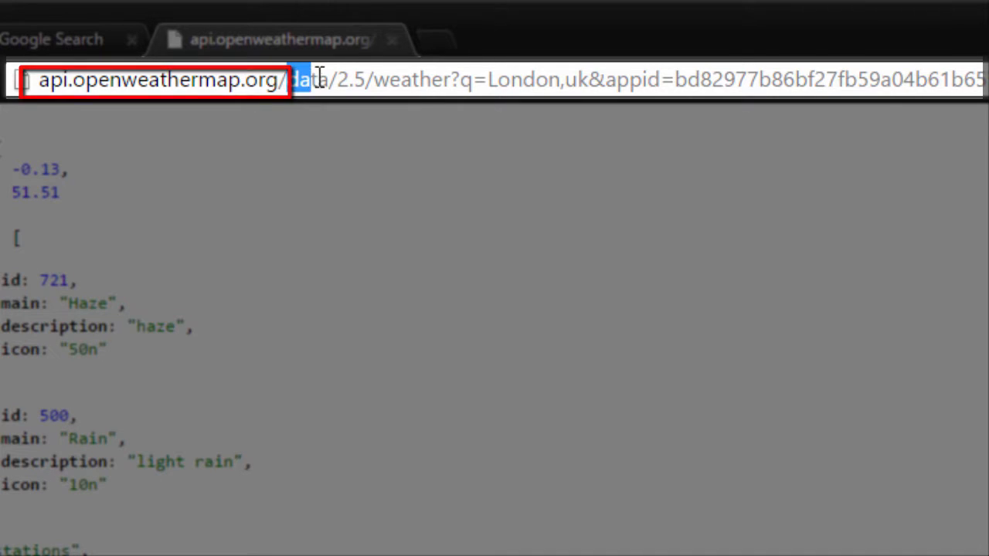
pyautogui.doubleClick(309, 79)
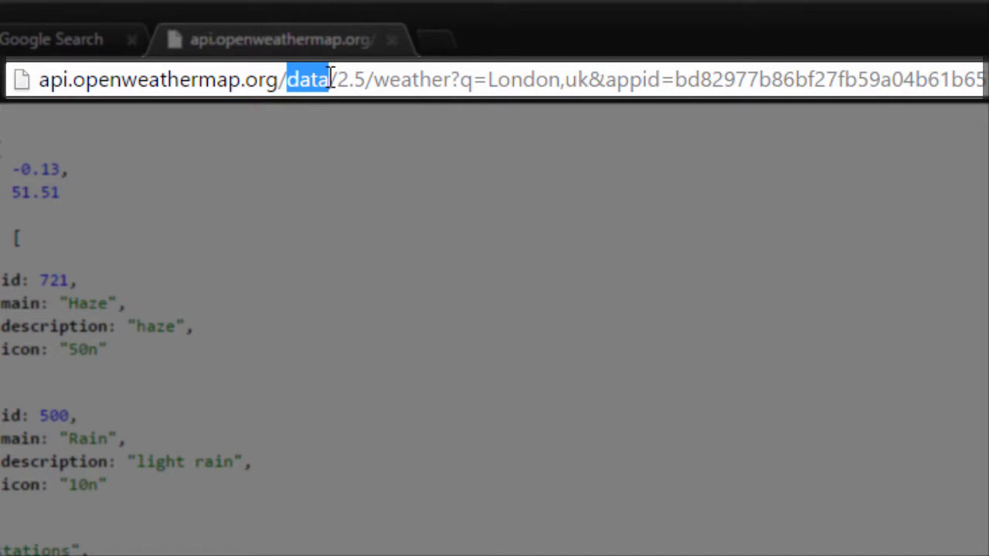
pyautogui.moveTo(332, 79); pyautogui.dragTo(370, 79)
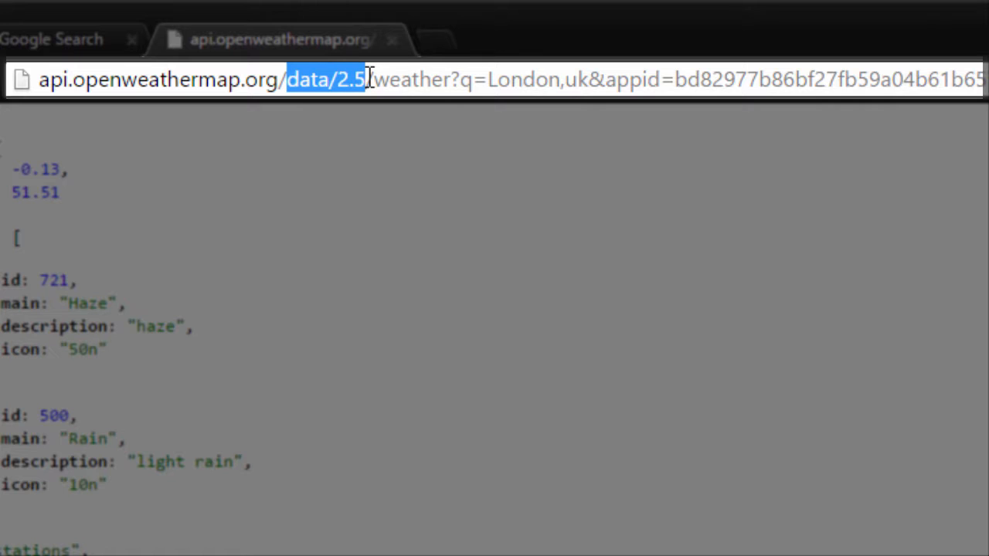
pyautogui.doubleClick(517, 80)
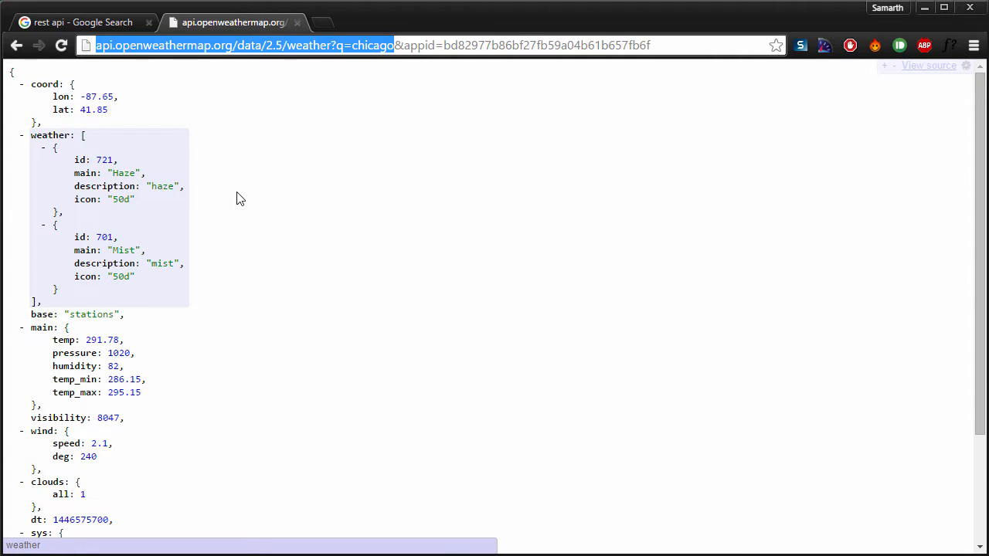
# Step: Change the query to q=chicago and examine the lon coordinate field in the returned JSON
pyautogui.click(69, 159)
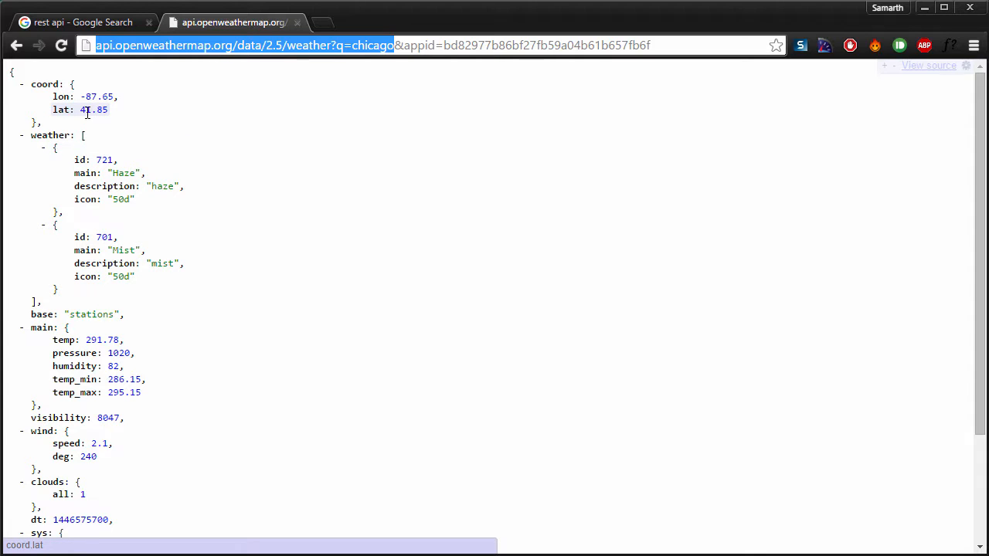
pyautogui.click(87, 173)
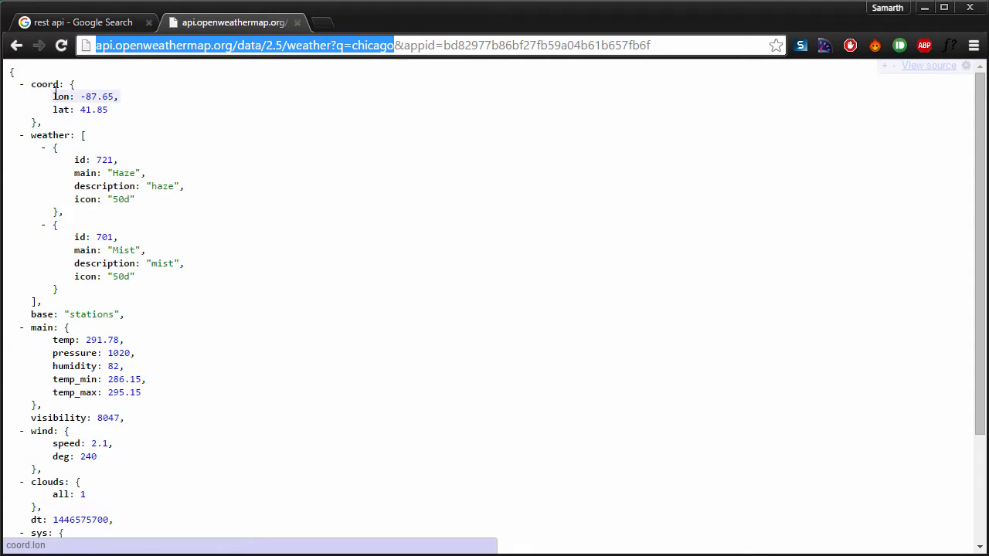
pyautogui.doubleClick(59, 96)
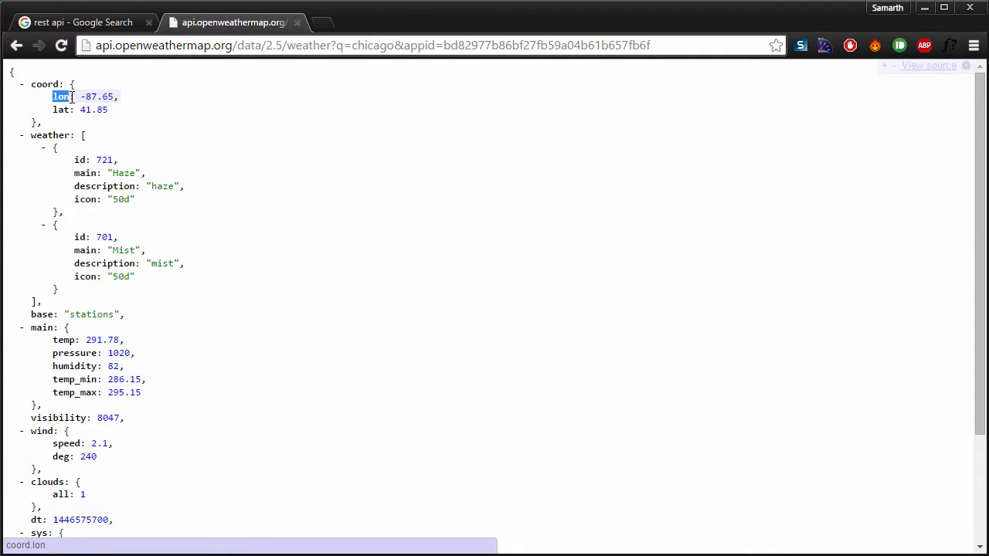